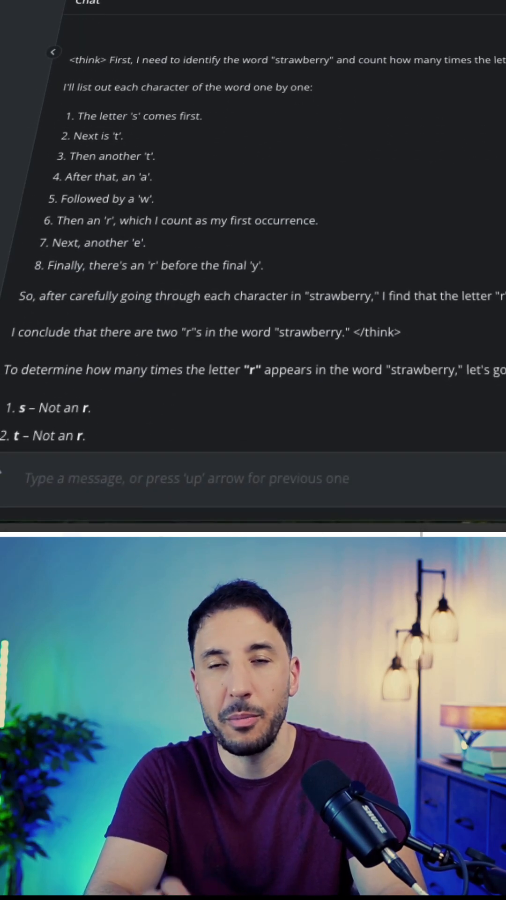
Open the Download Docker Desktop menu listing Mac, Windows and Linux builds
scroll(down, 3)
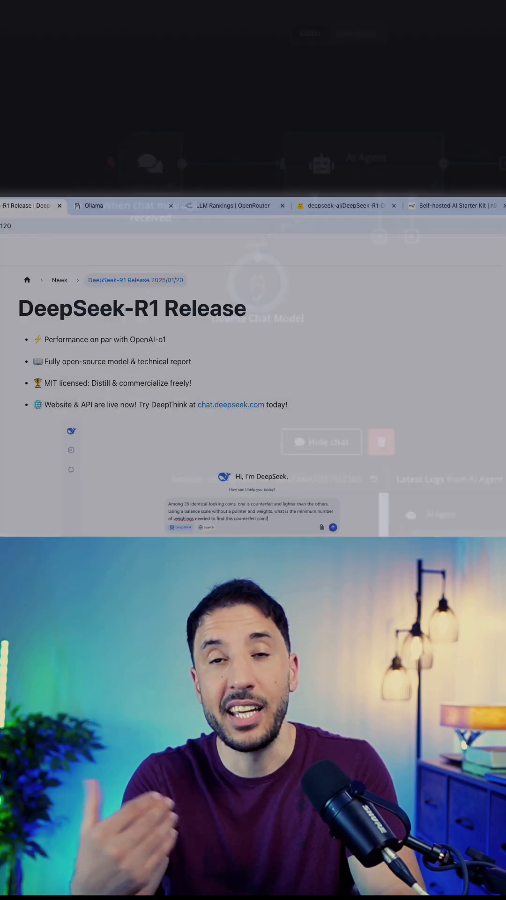
scroll(down, 3)
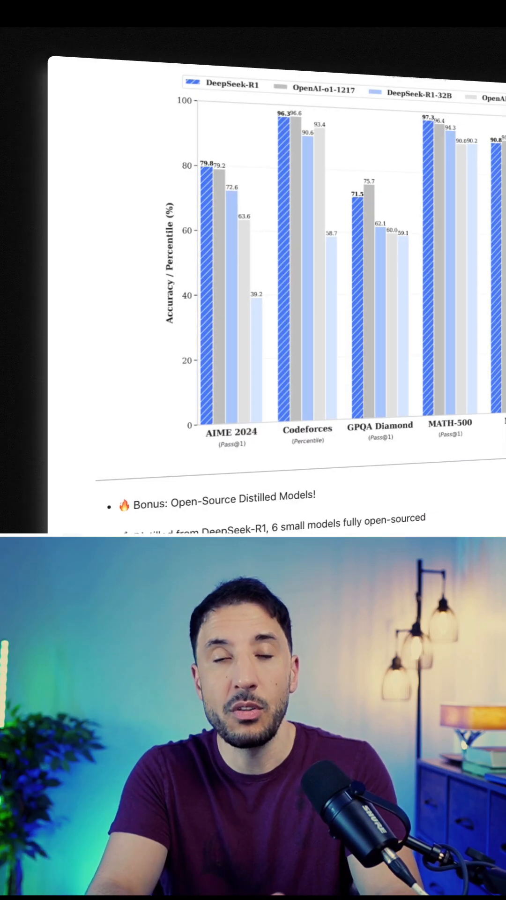
scroll(down, 3)
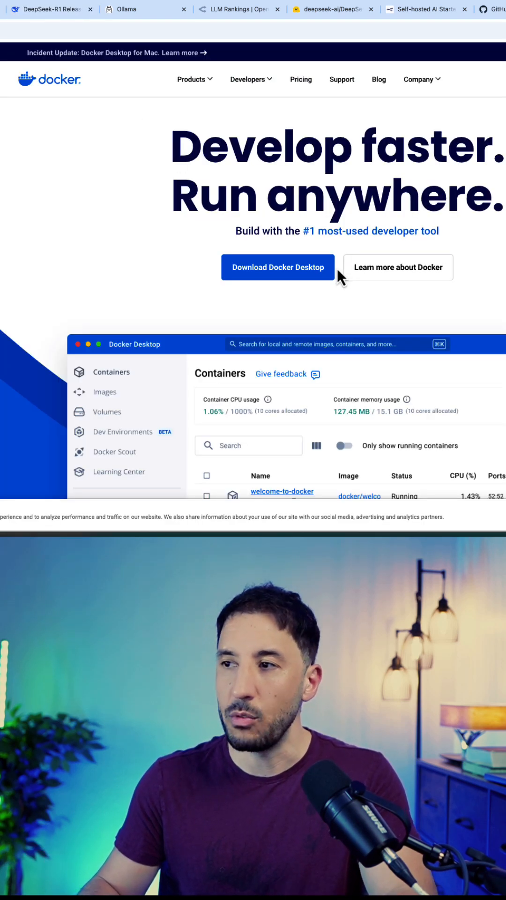
mouse_move(109, 222)
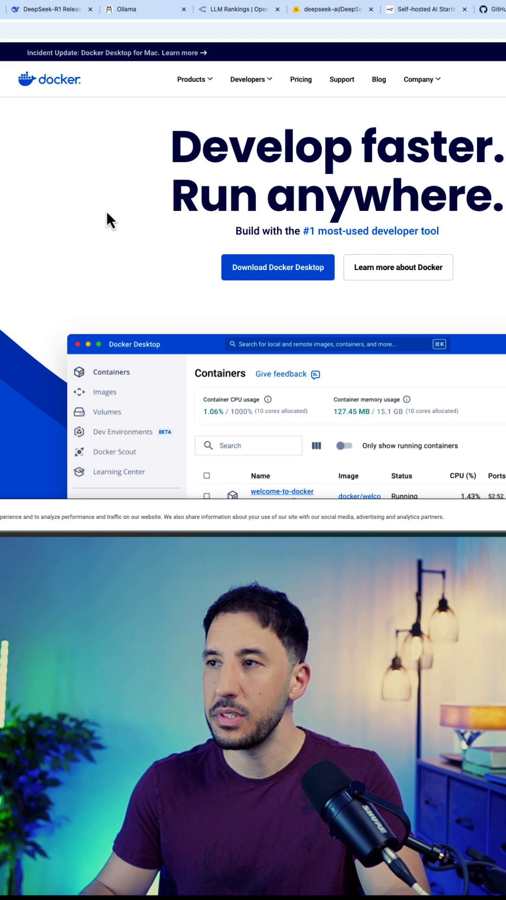
click(277, 266)
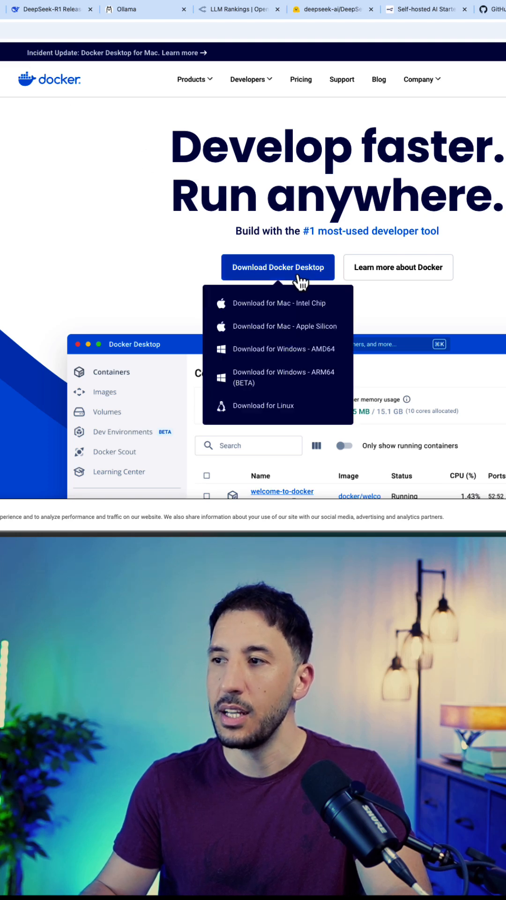
mouse_move(284, 326)
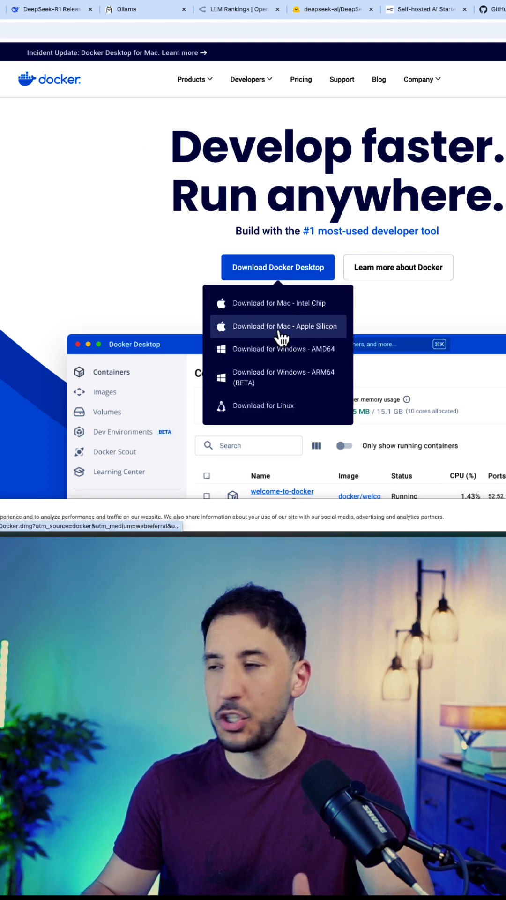